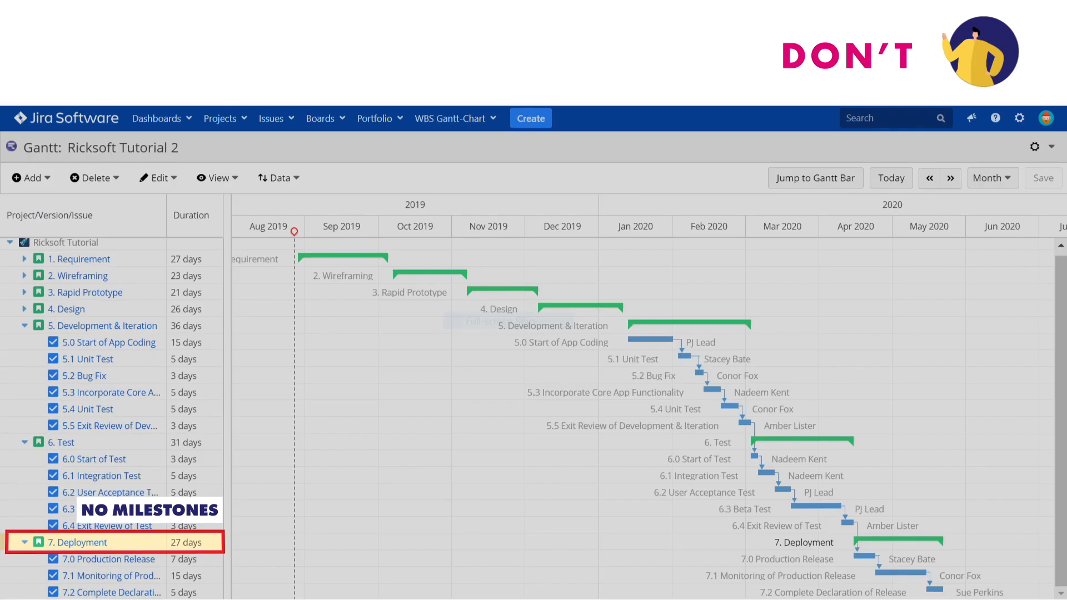
# Open the Ricksoft Tutorial Gantt from the WBS Gantt-Chart menu.
pyautogui.click(991, 178)
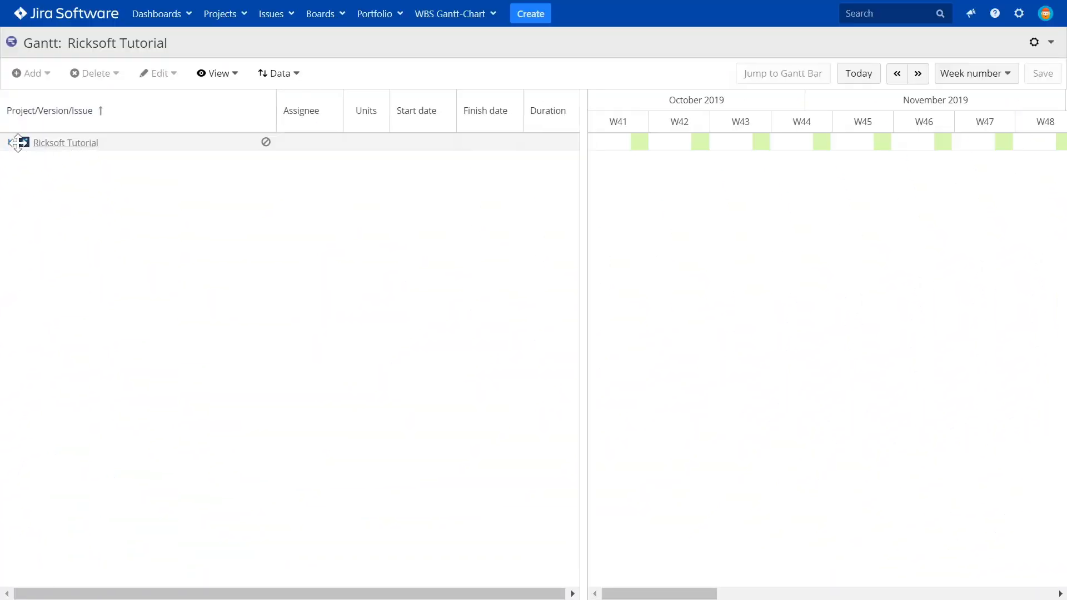
# Expand the project and Deployment phase, then add task 7.3 Complete Declaration of Release.
pyautogui.click(11, 143)
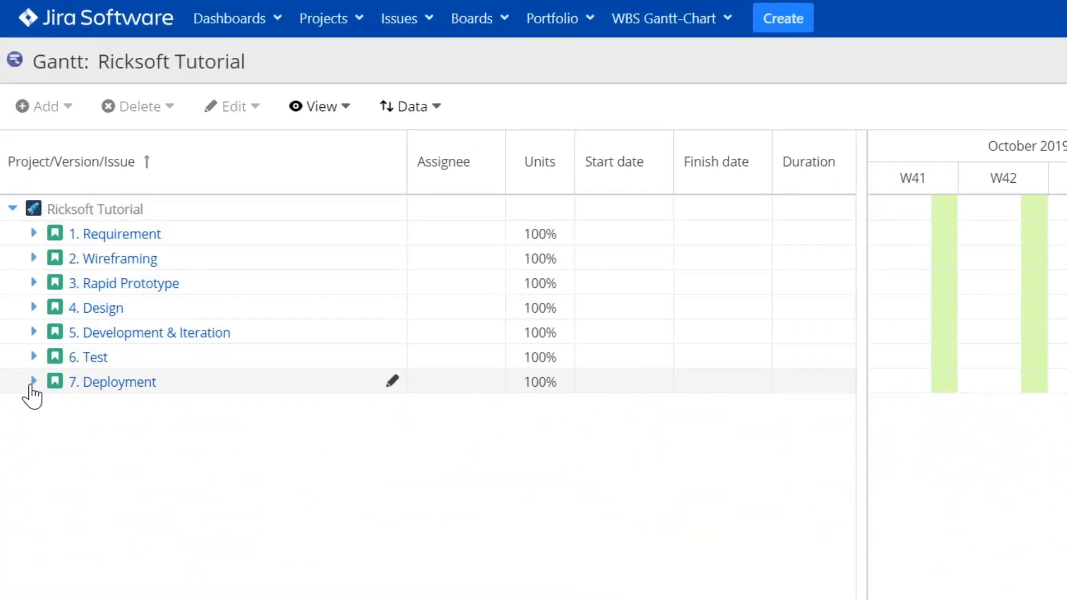
pyautogui.click(32, 382)
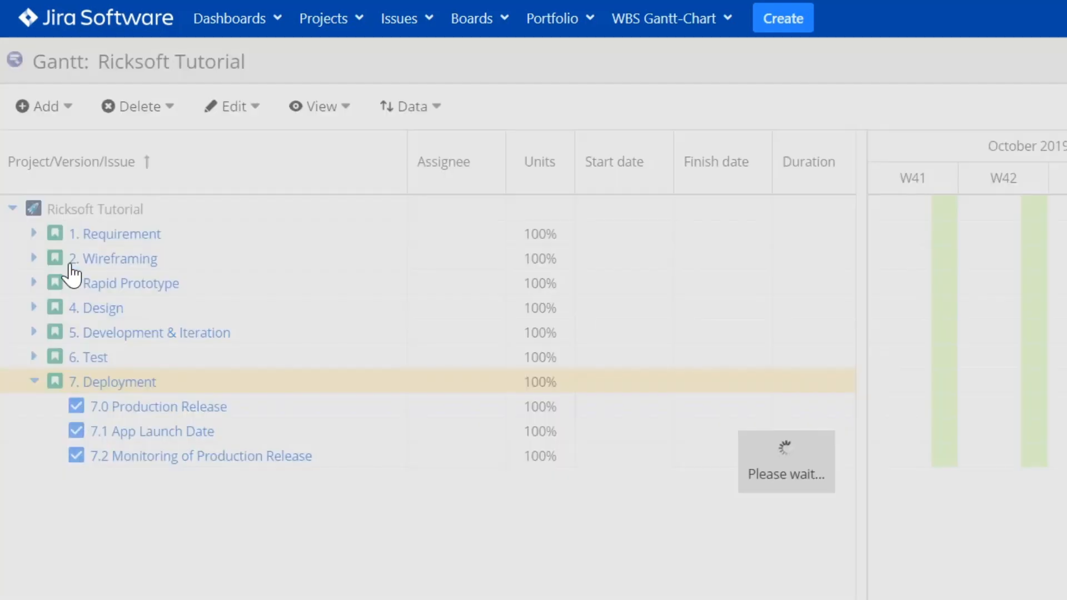
pyautogui.click(39, 106)
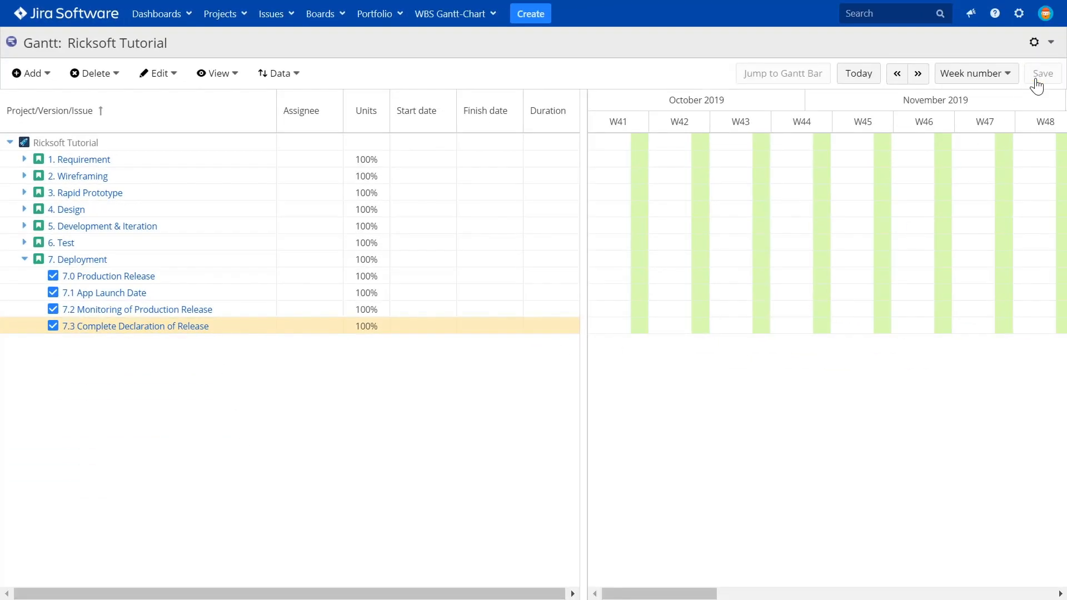
pyautogui.click(451, 13)
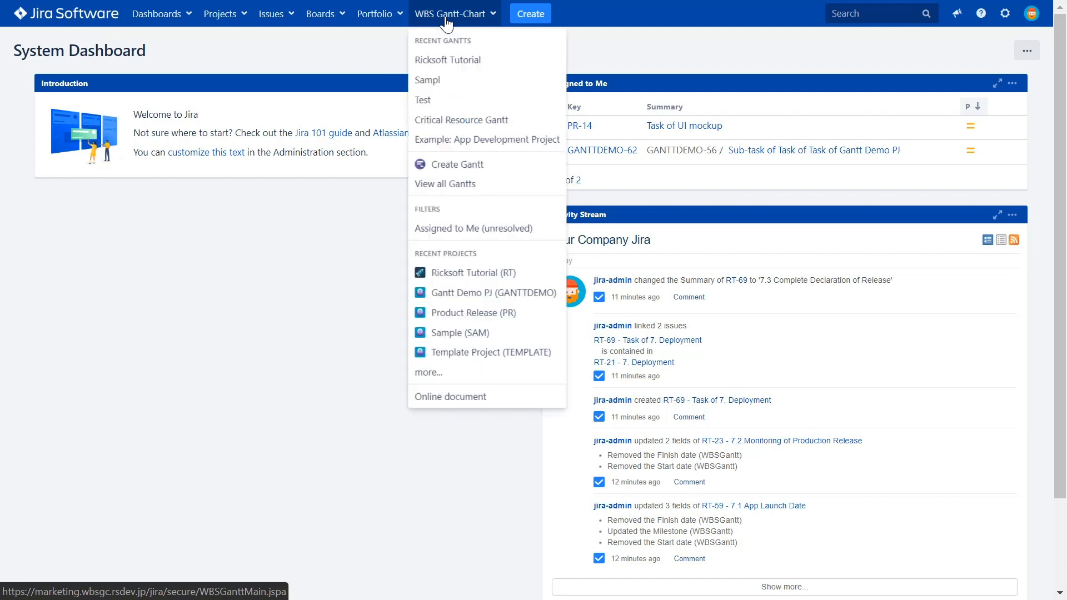
# Create a new Gantt named Sample Tutorial from the Ricksoft Tutorial project.
pyautogui.click(455, 164)
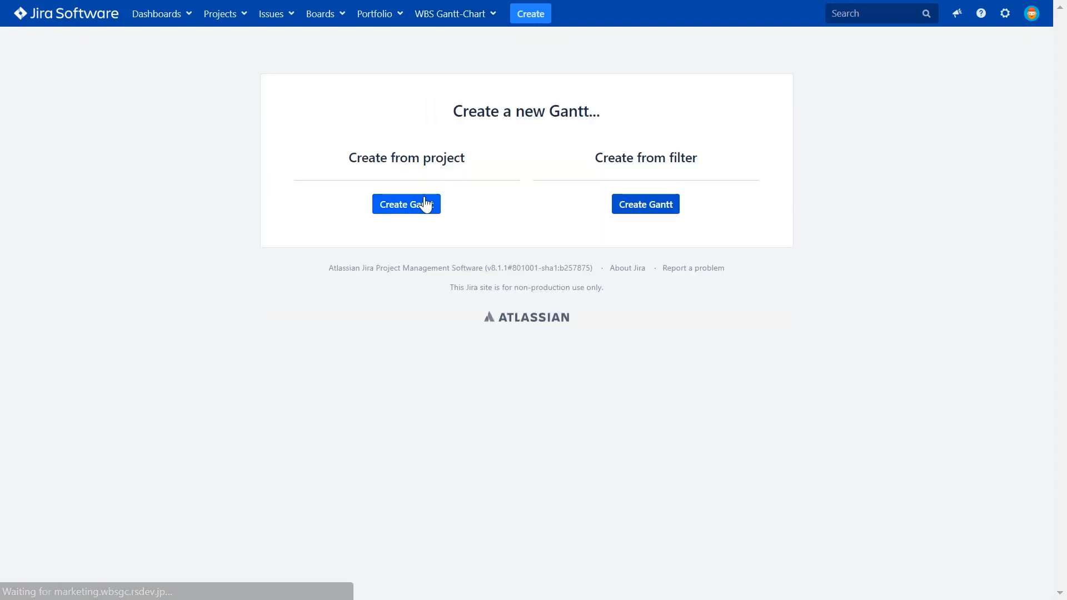
pyautogui.click(406, 204)
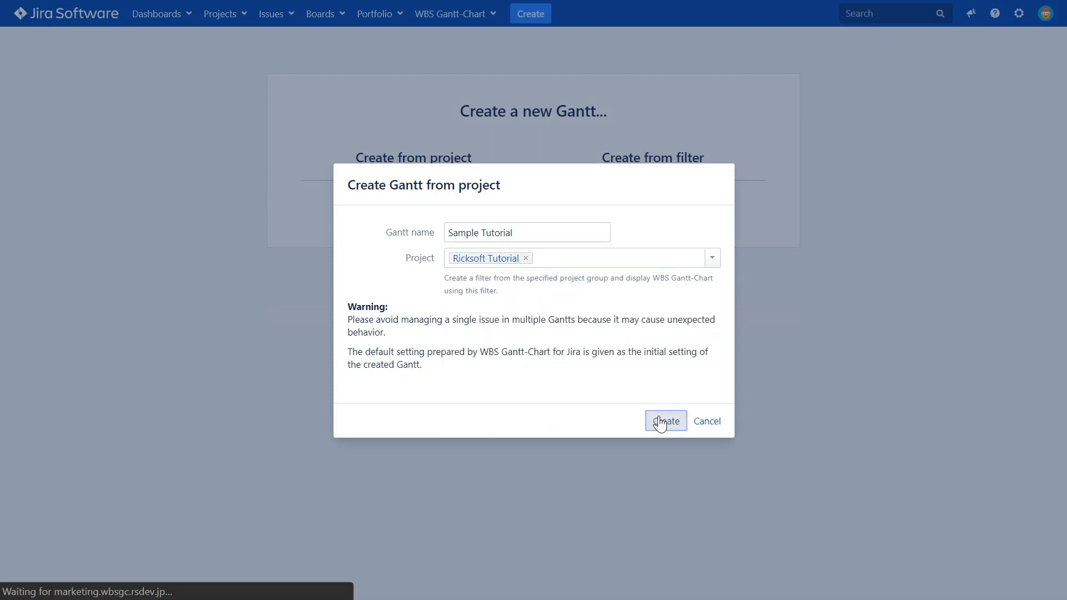
pyautogui.click(665, 421)
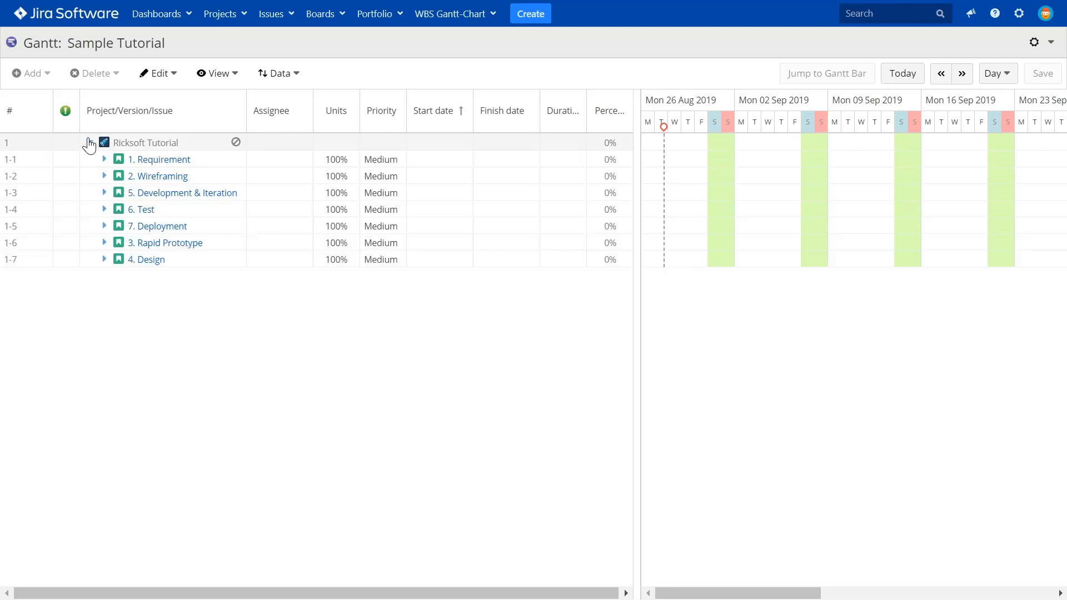
# Assign a team member to task 7.3 Complete Declaration of Release.
pyautogui.click(130, 110)
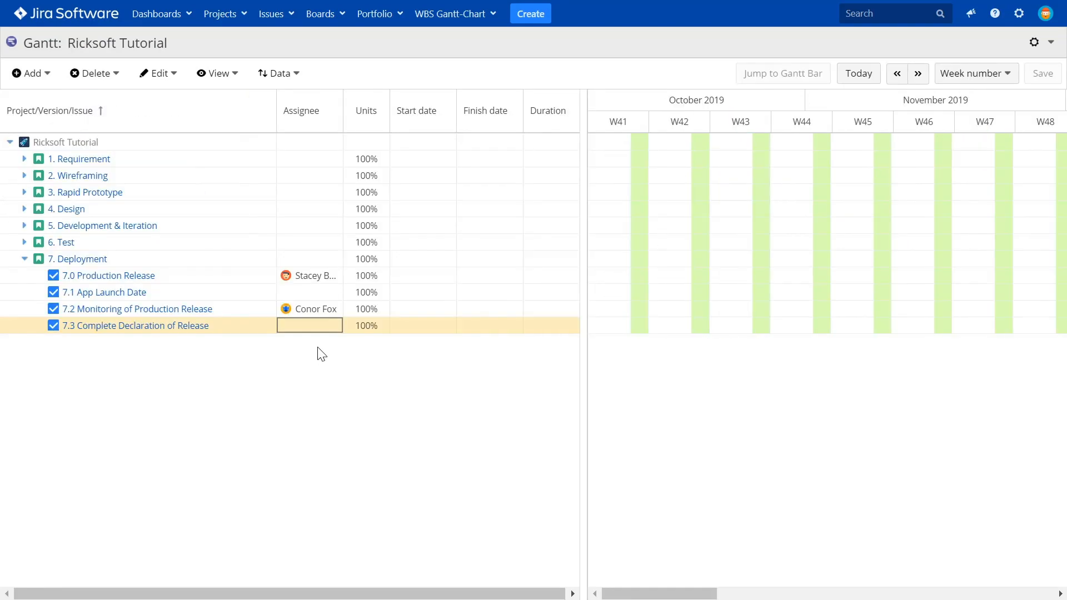
pyautogui.click(310, 325)
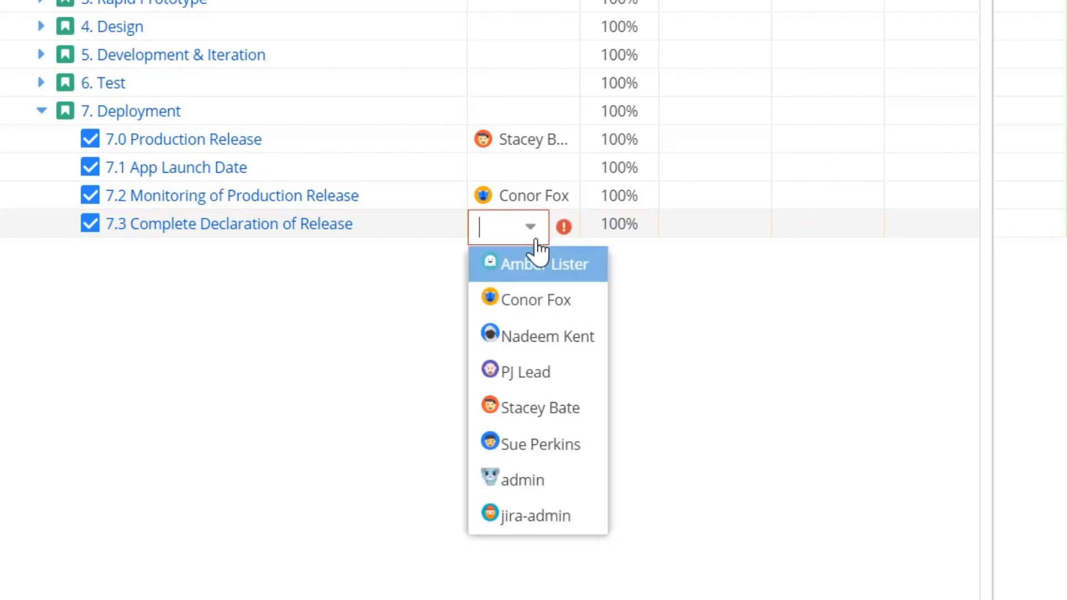
pyautogui.click(544, 444)
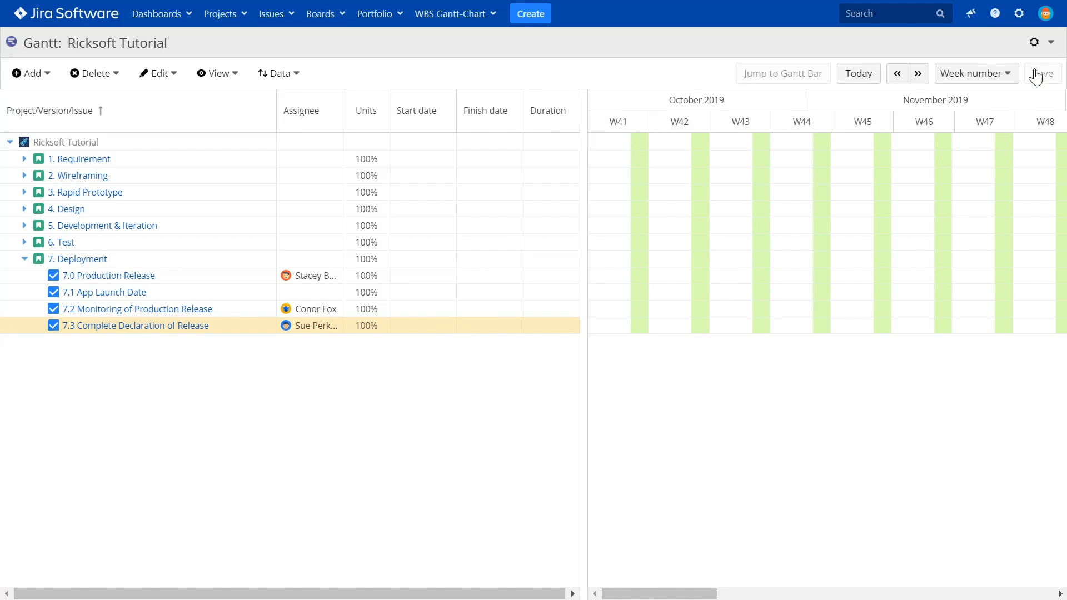
# Give task 7.3 a start date from the calendar, moved forward one month.
pyautogui.click(418, 326)
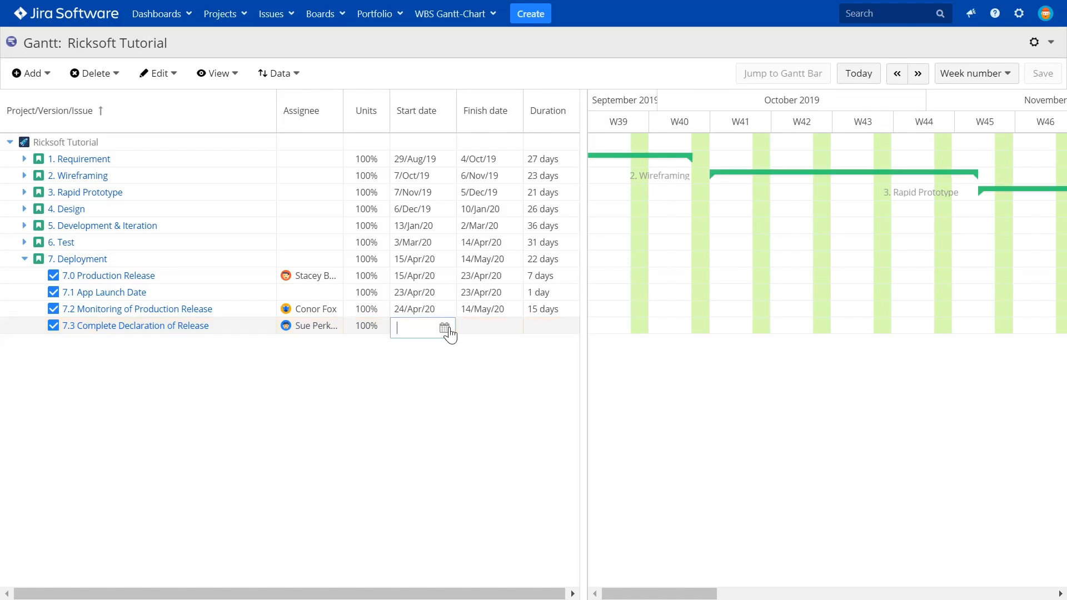
pyautogui.click(445, 327)
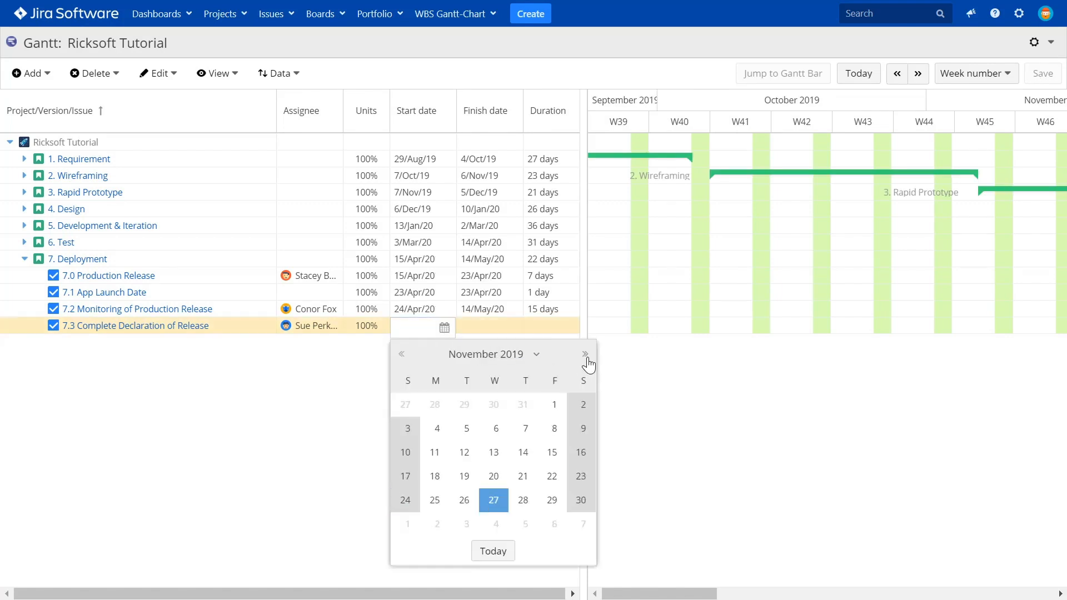
pyautogui.click(584, 354)
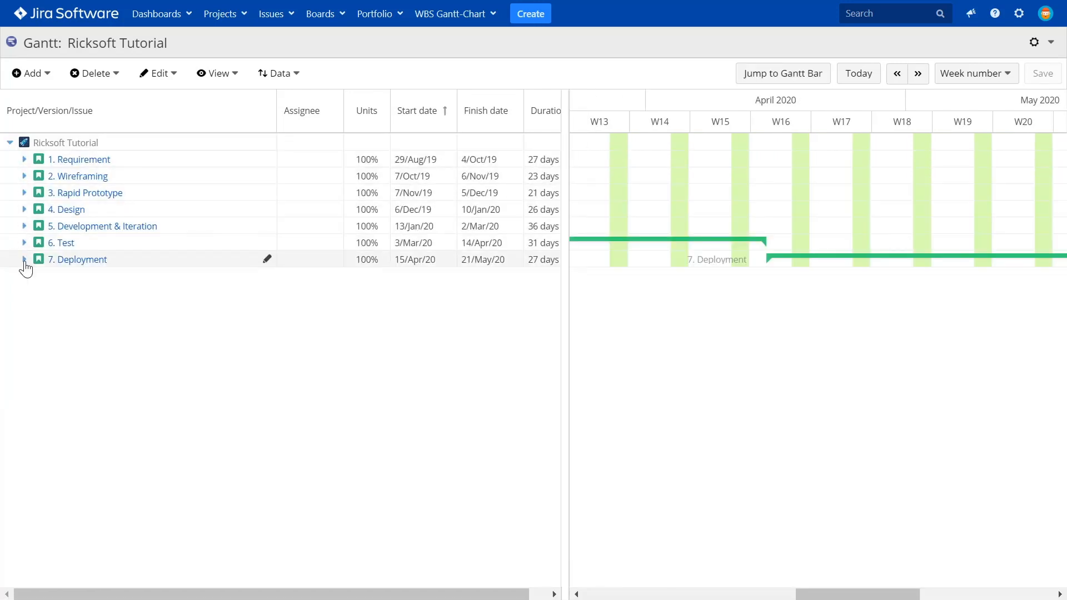
# Set 7.1 App Launch Date as a 0-day milestone on 23/Apr/20 via its context menu.
pyautogui.click(24, 259)
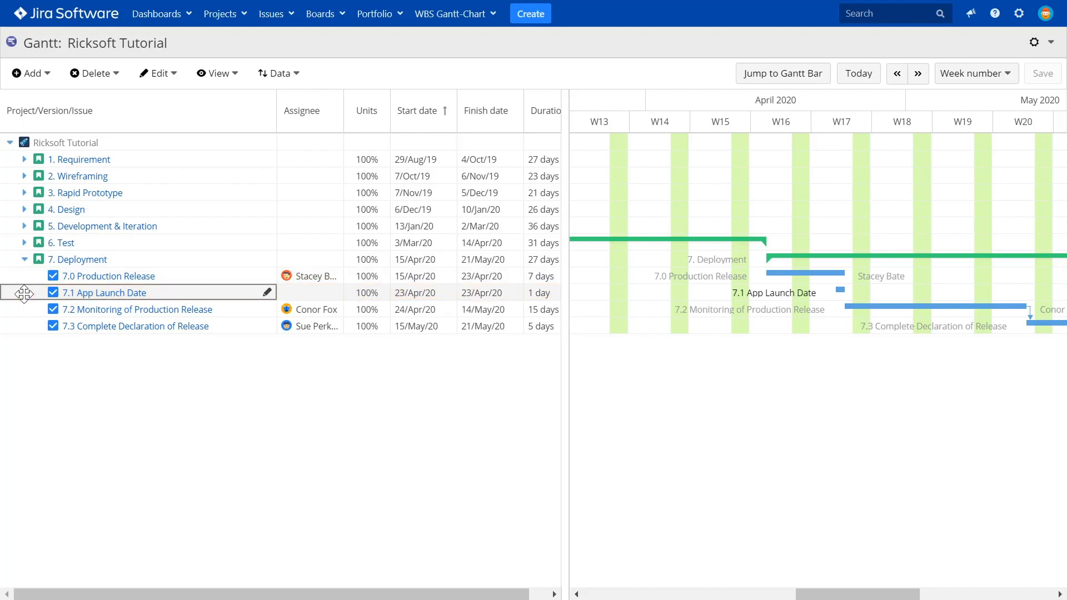
pyautogui.rightClick(103, 293)
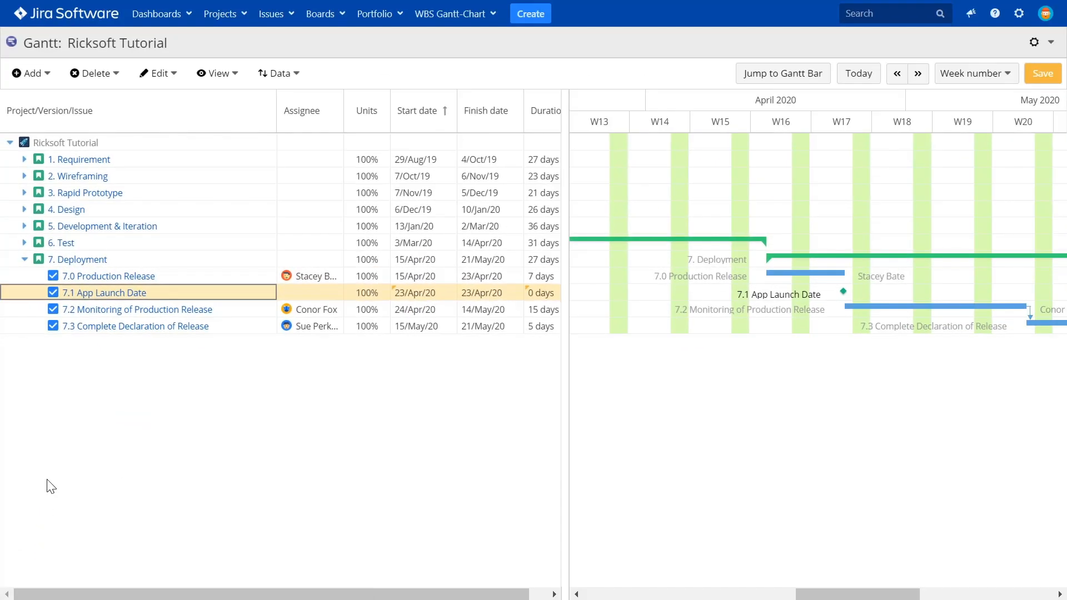
pyautogui.moveTo(805, 273)
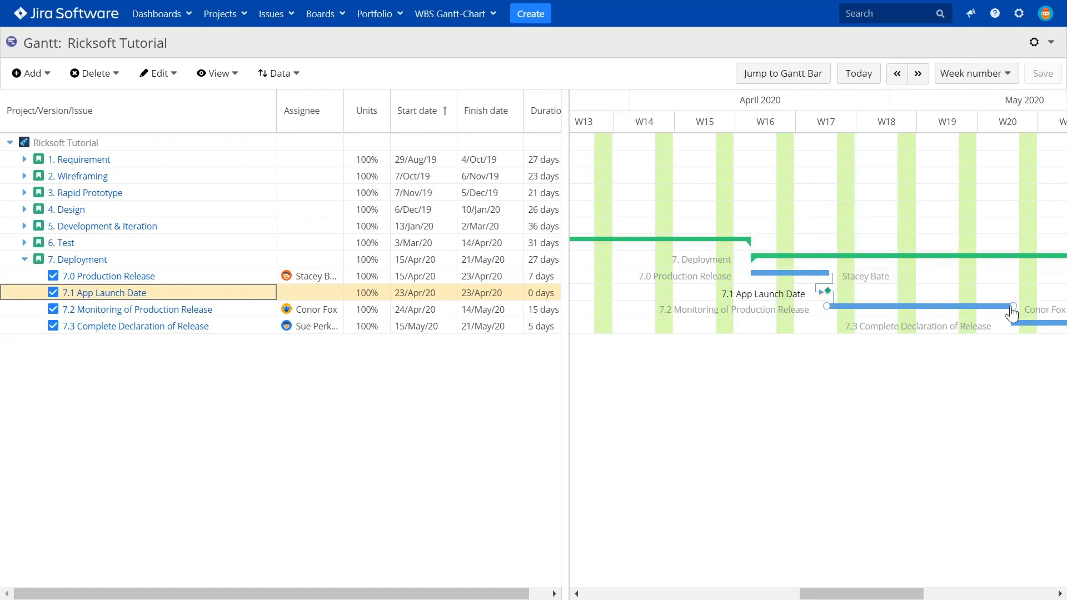
# Select 7.2 Monitoring of Production Release and scroll the timeline to its linked milestone.
pyautogui.click(136, 309)
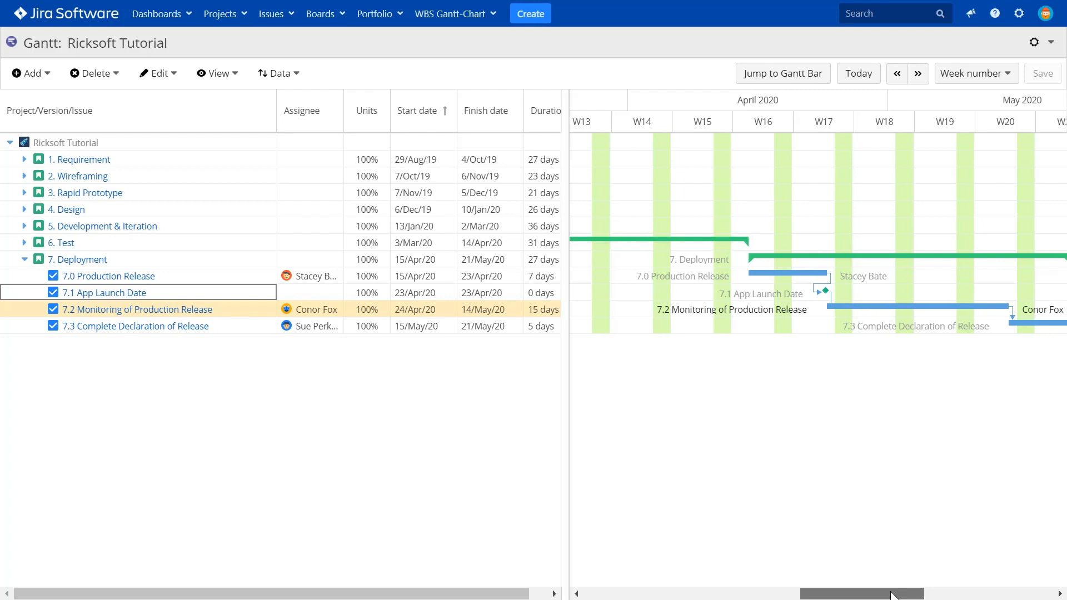
pyautogui.hscroll(3)
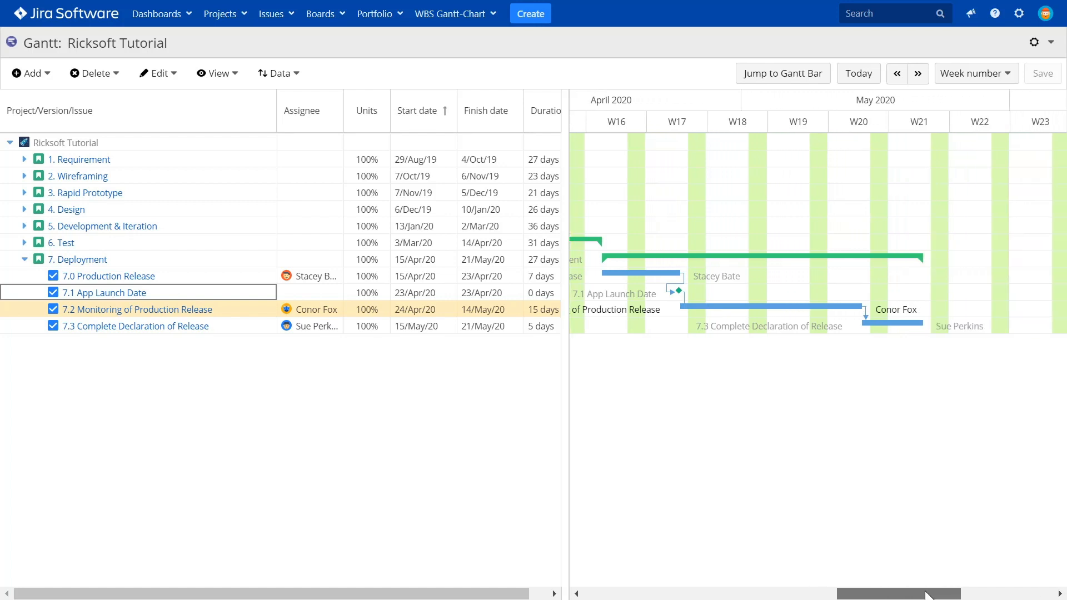
pyautogui.moveTo(1018, 420)
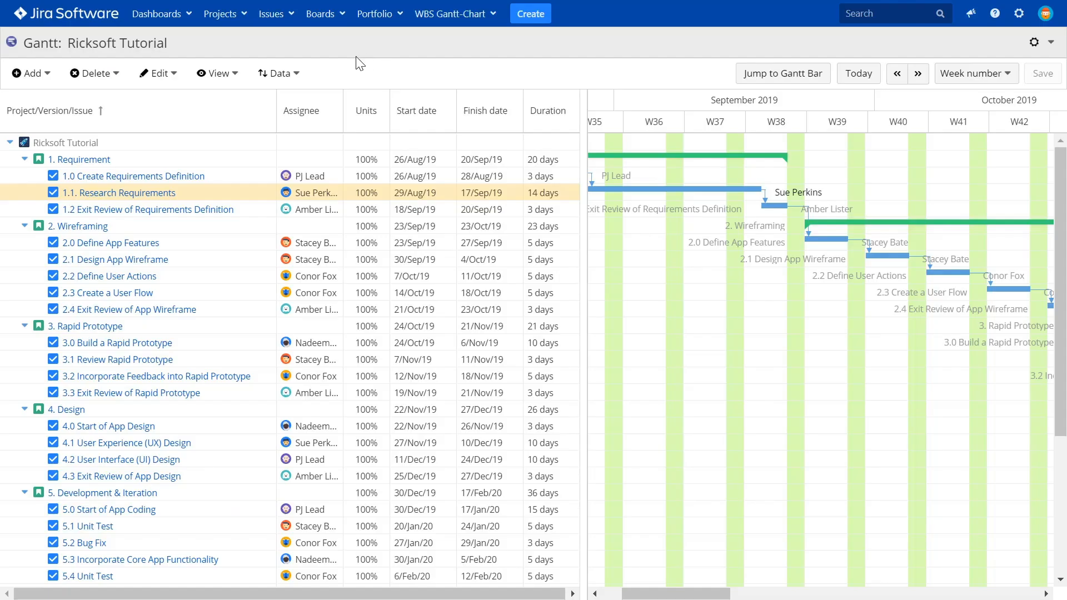
# Enable the indicator column in View settings, flagging 1. Requirement and task 1.0.
pyautogui.click(397, 163)
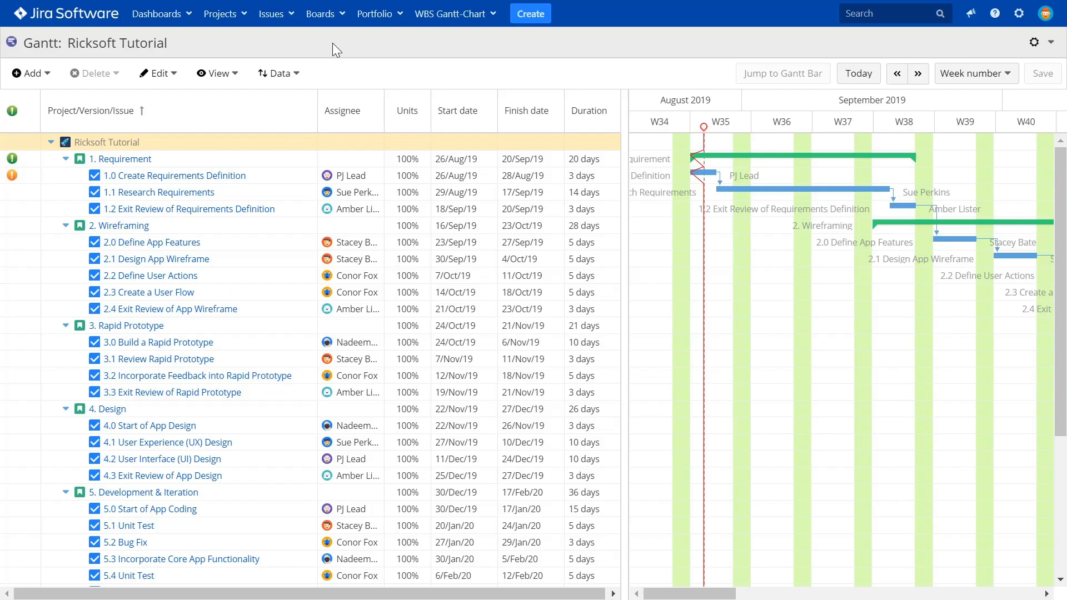
# Inspect the warning on 1.0 Create Requirements Definition and show the resource workload panel.
pyautogui.click(173, 175)
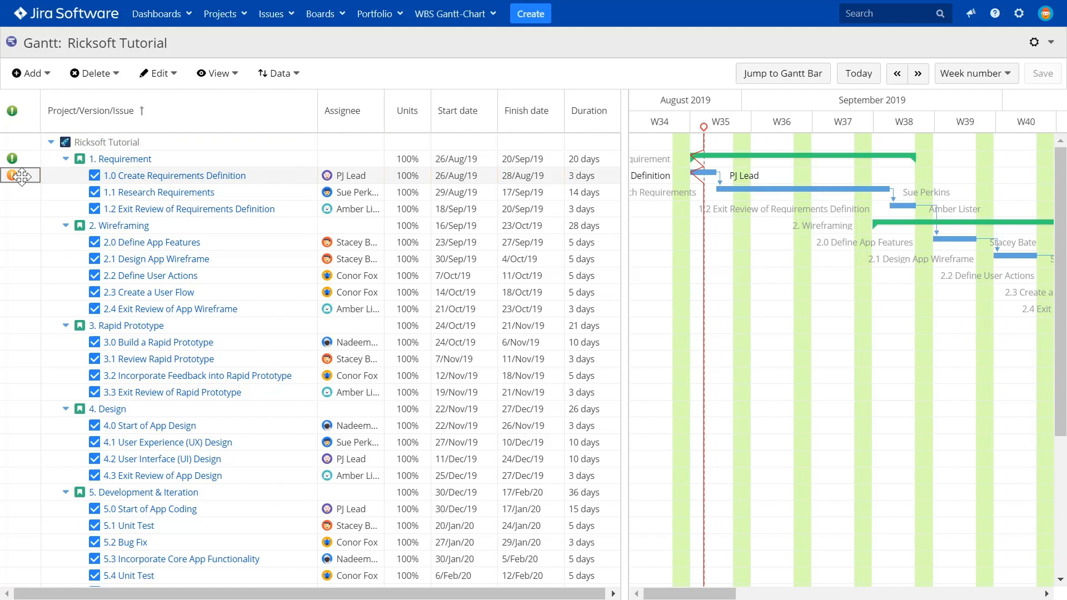
pyautogui.click(707, 175)
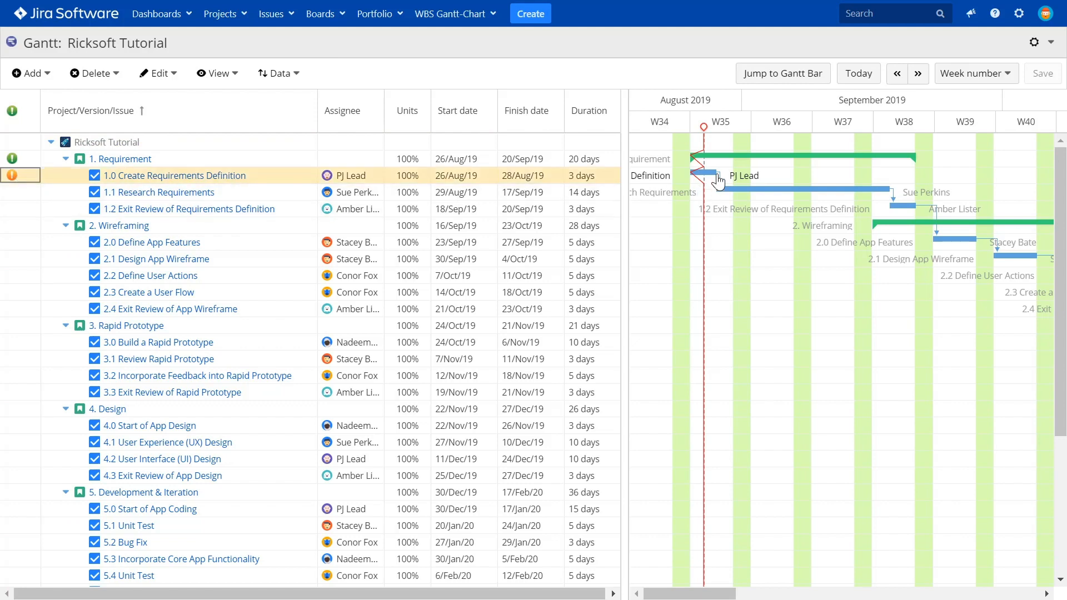
pyautogui.moveTo(712, 175)
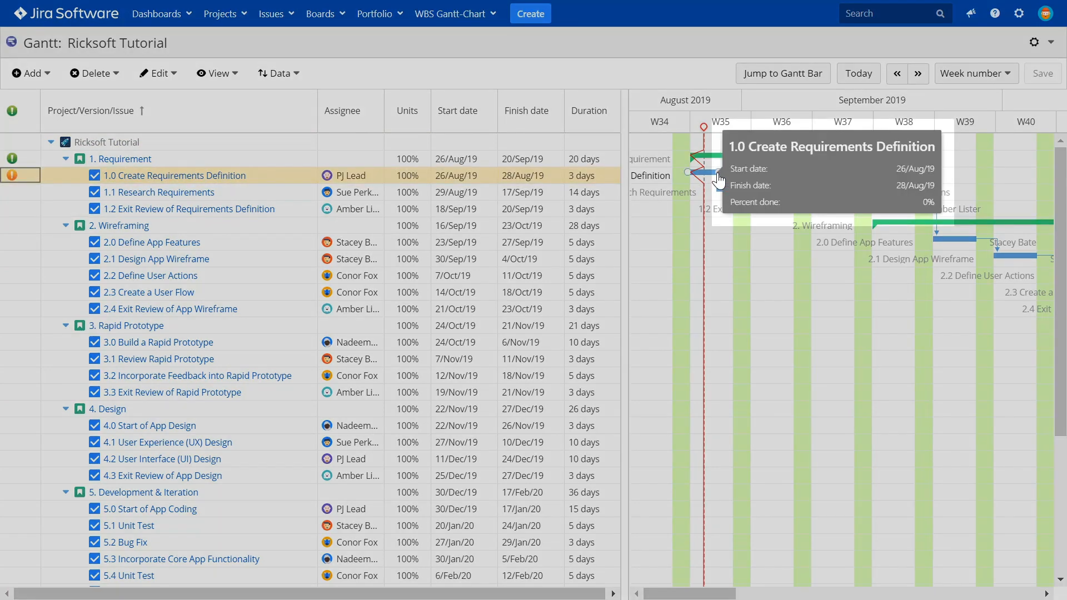
pyautogui.click(217, 73)
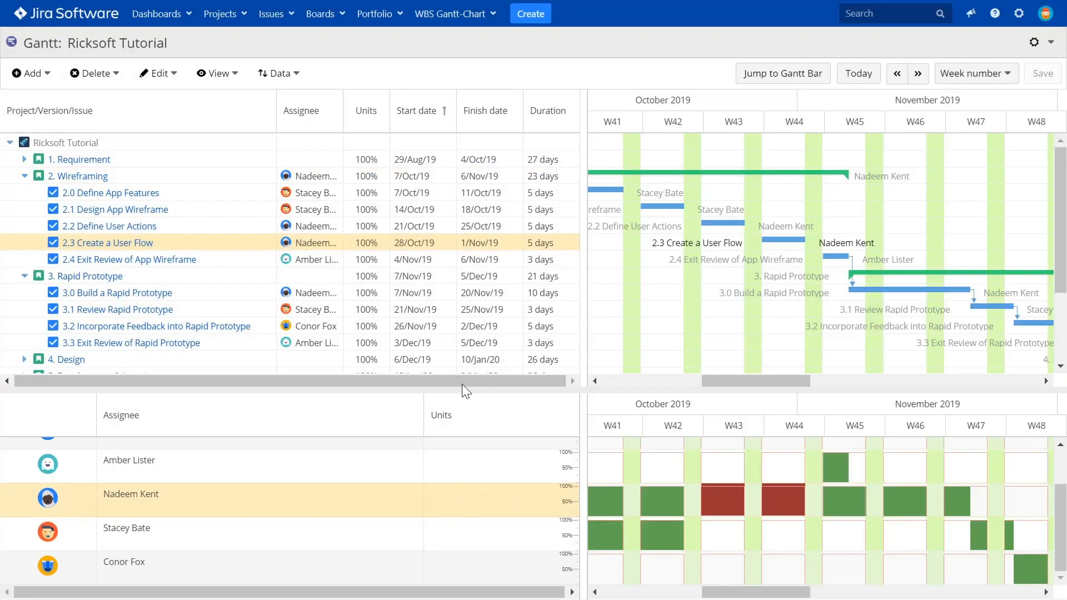
pyautogui.click(310, 226)
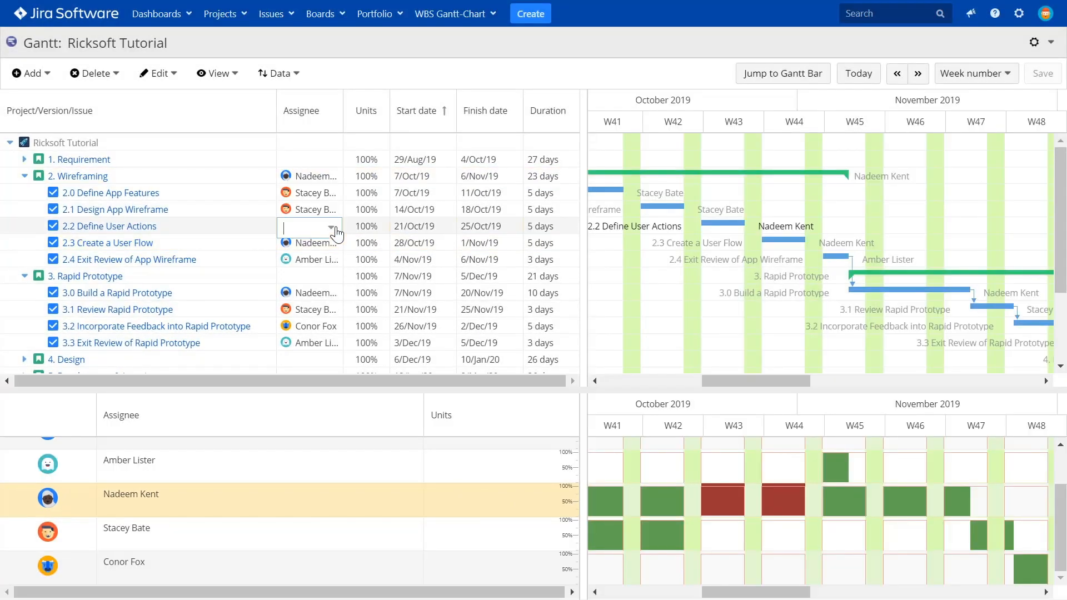
pyautogui.write('Conor Fox')
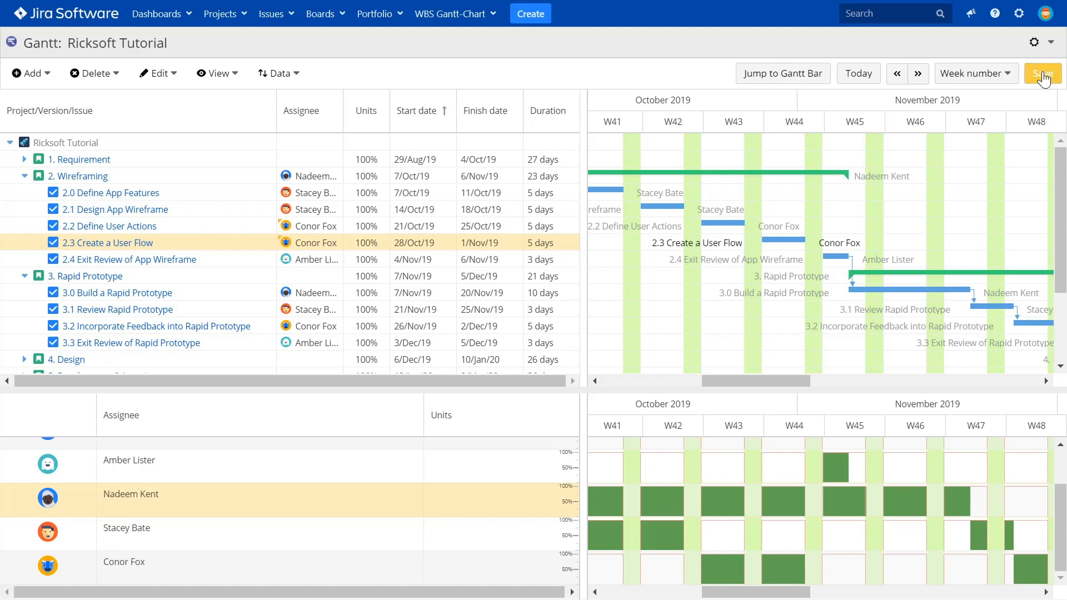
pyautogui.click(1043, 74)
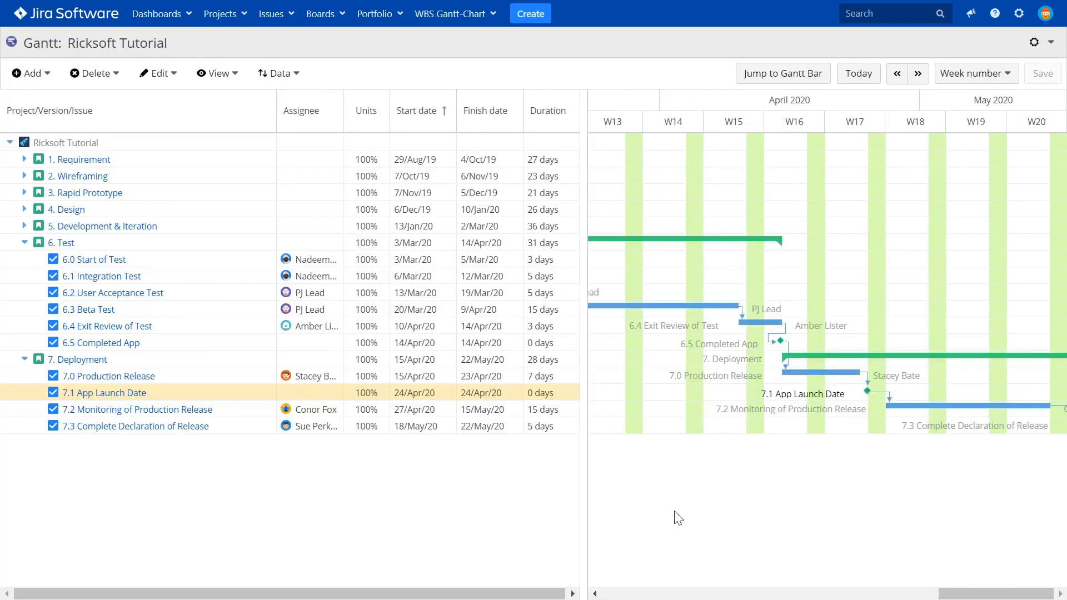